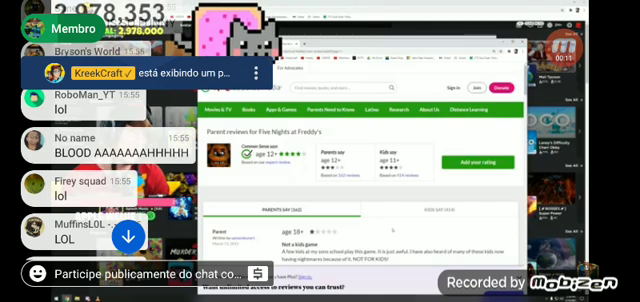
# Step: Scroll the live chat, then bring up the FNAF stream's title and live status on the player
pyautogui.scroll(-3)
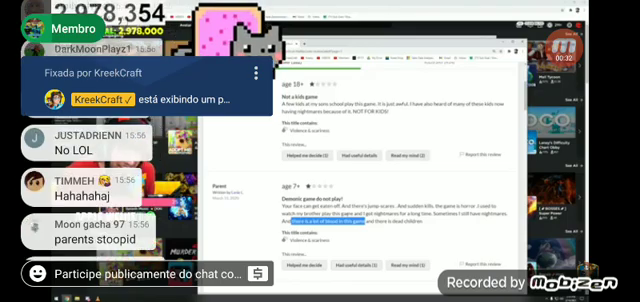
pyautogui.scroll(-3)
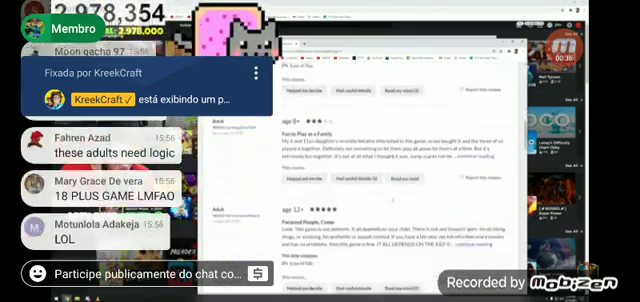
pyautogui.click(320, 150)
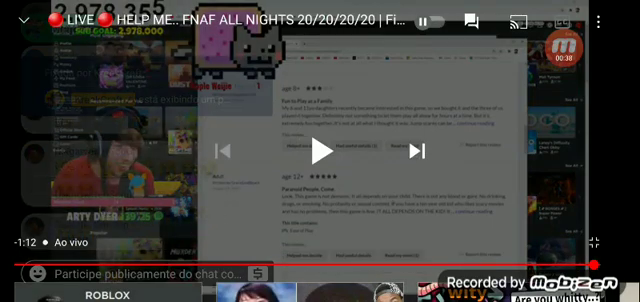